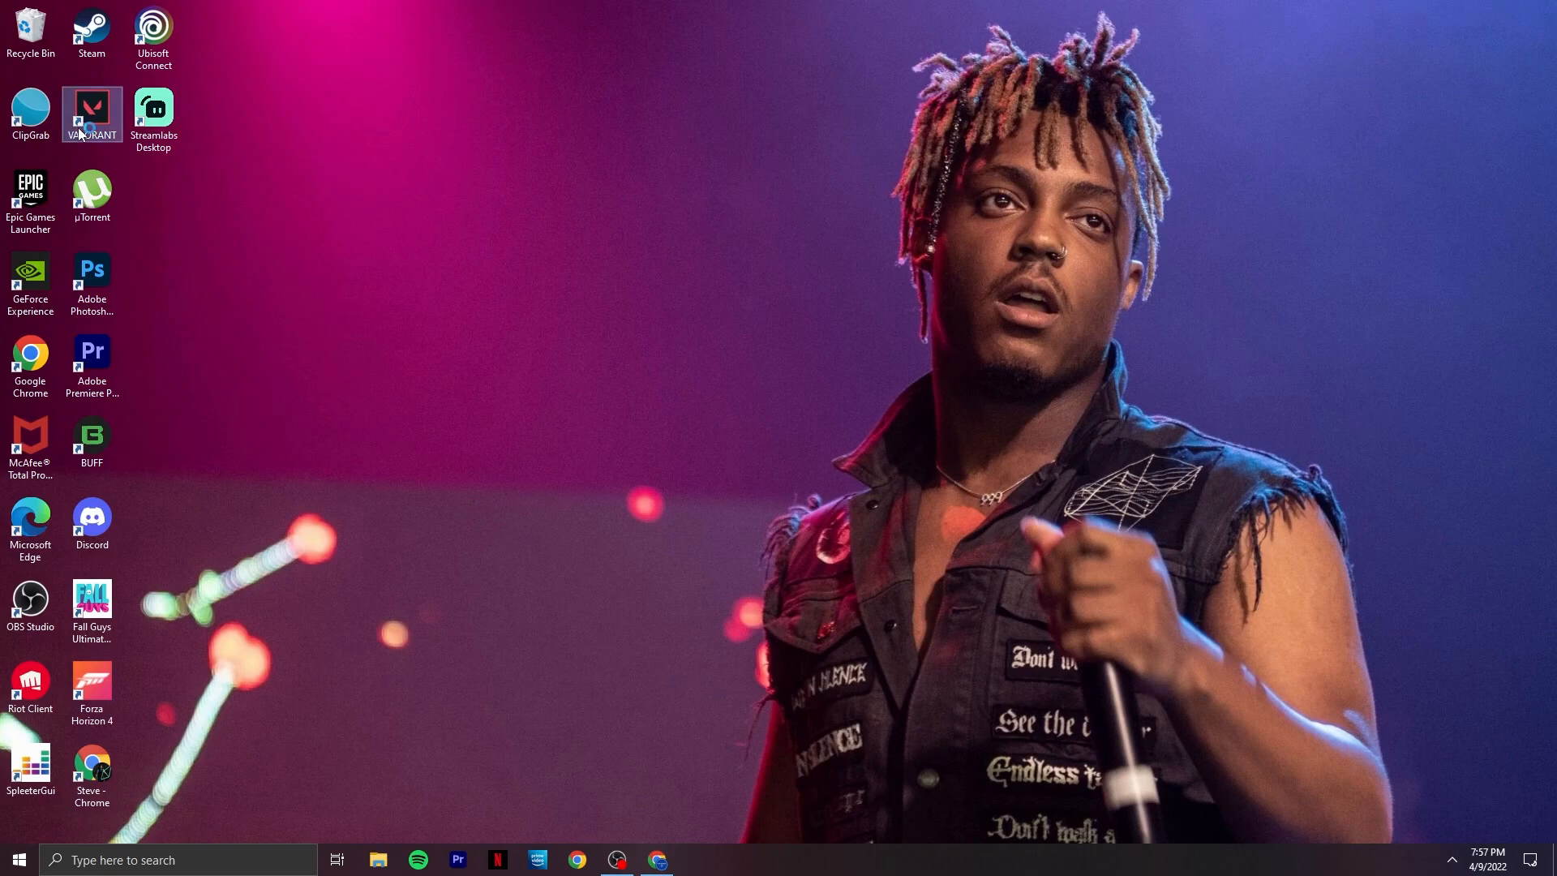
Bring the Speedtest result (12 ms ping, 92.09 down, 92.65 up) to the front
{"action": "double_click", "coordinate": [90, 113]}
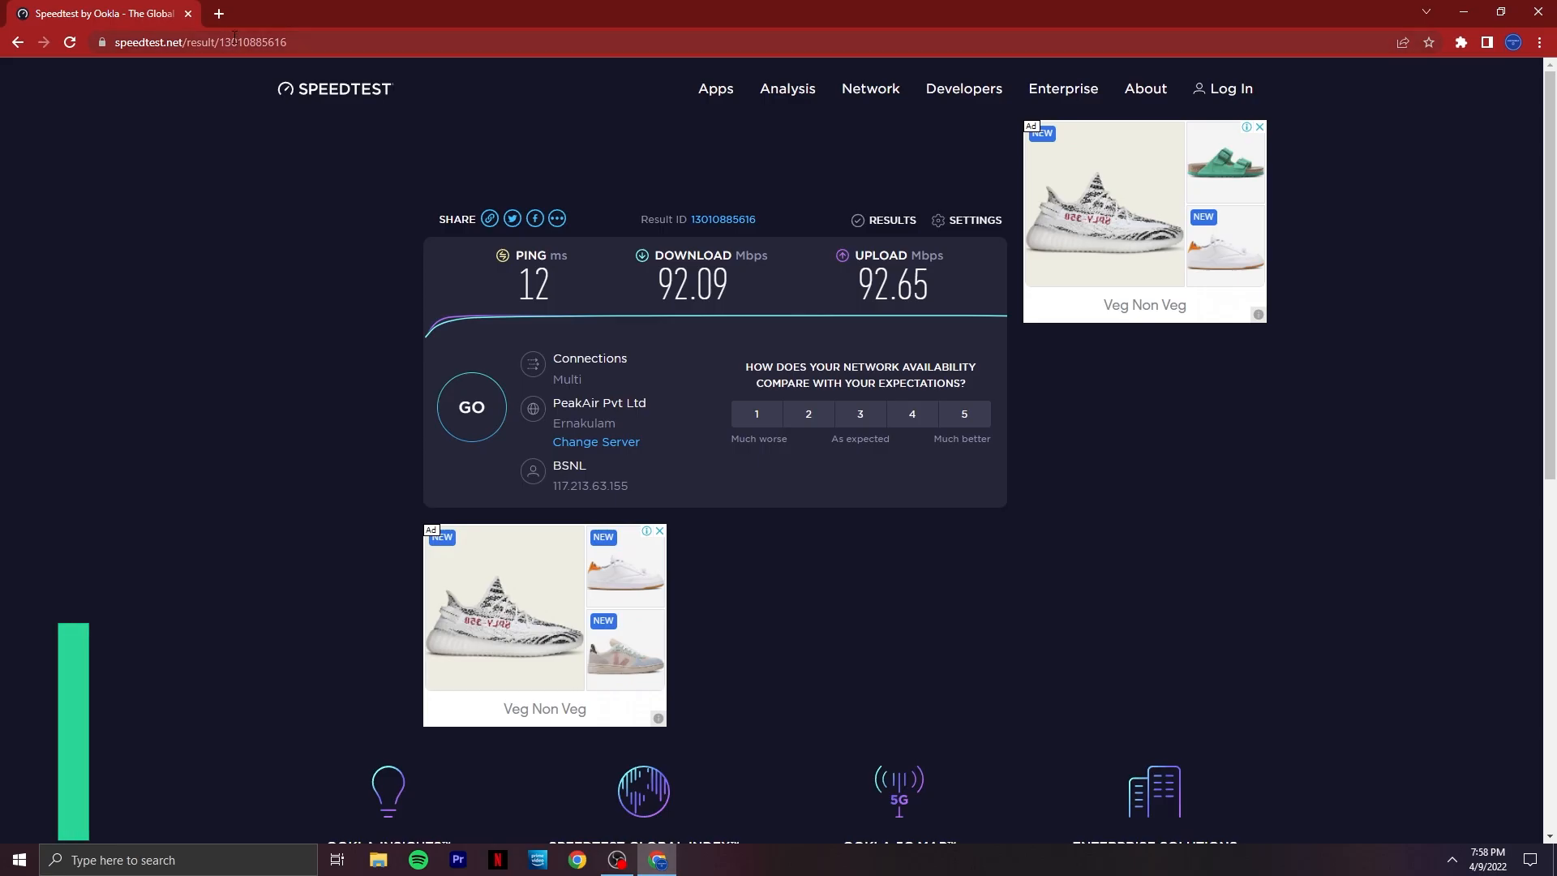
Search 'warp 1.1.1.1' and open the 1.1.1.1 free app result
{"action": "type", "text": "warp 1.1.1.1"}
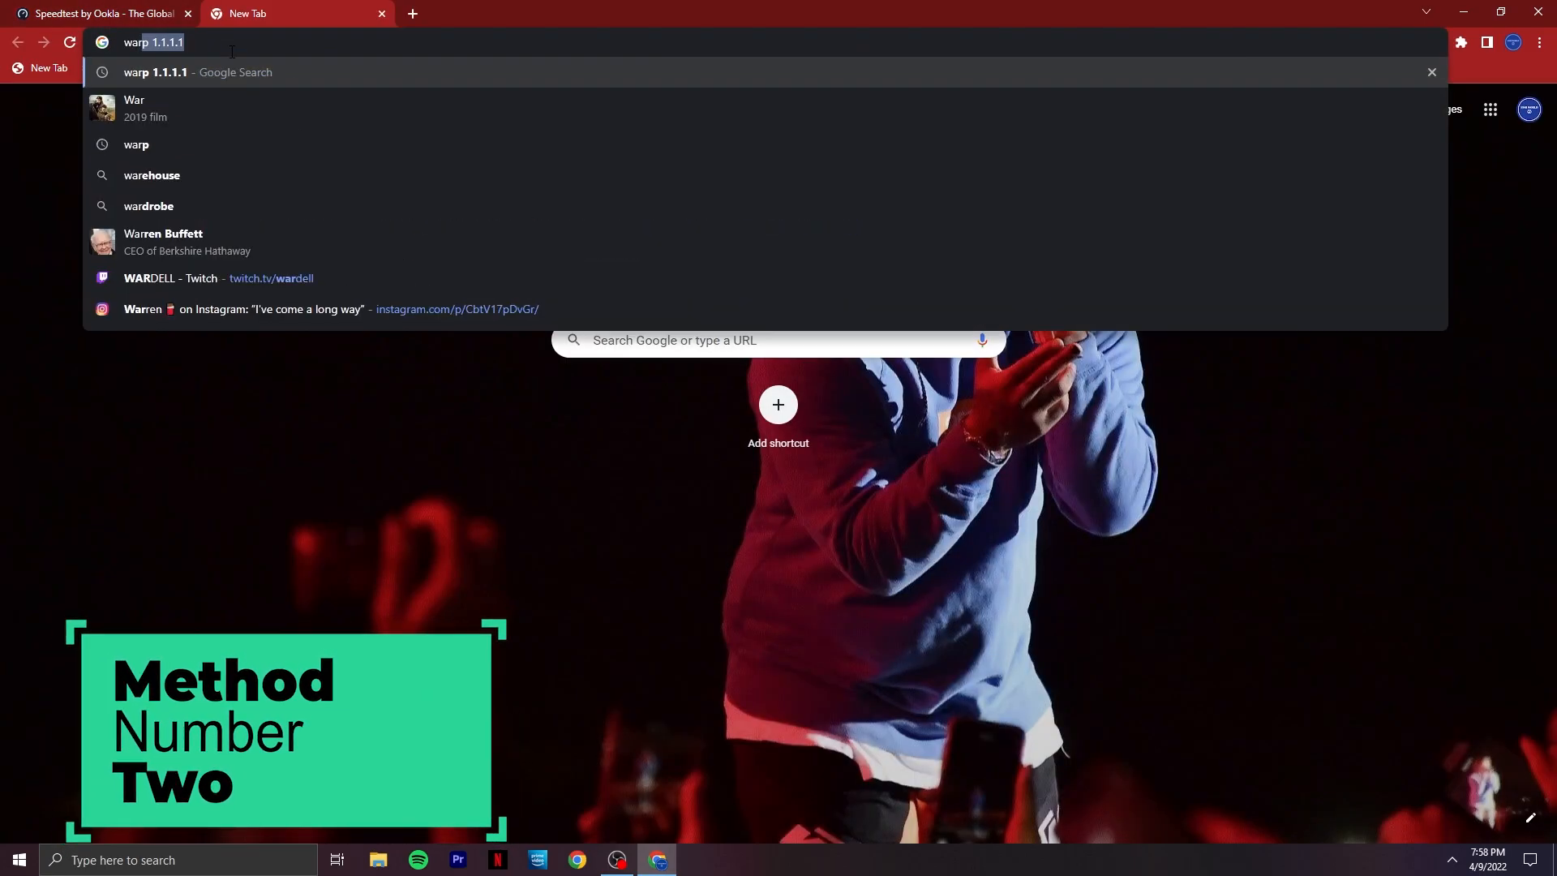
{"action": "key", "text": "Backspace"}
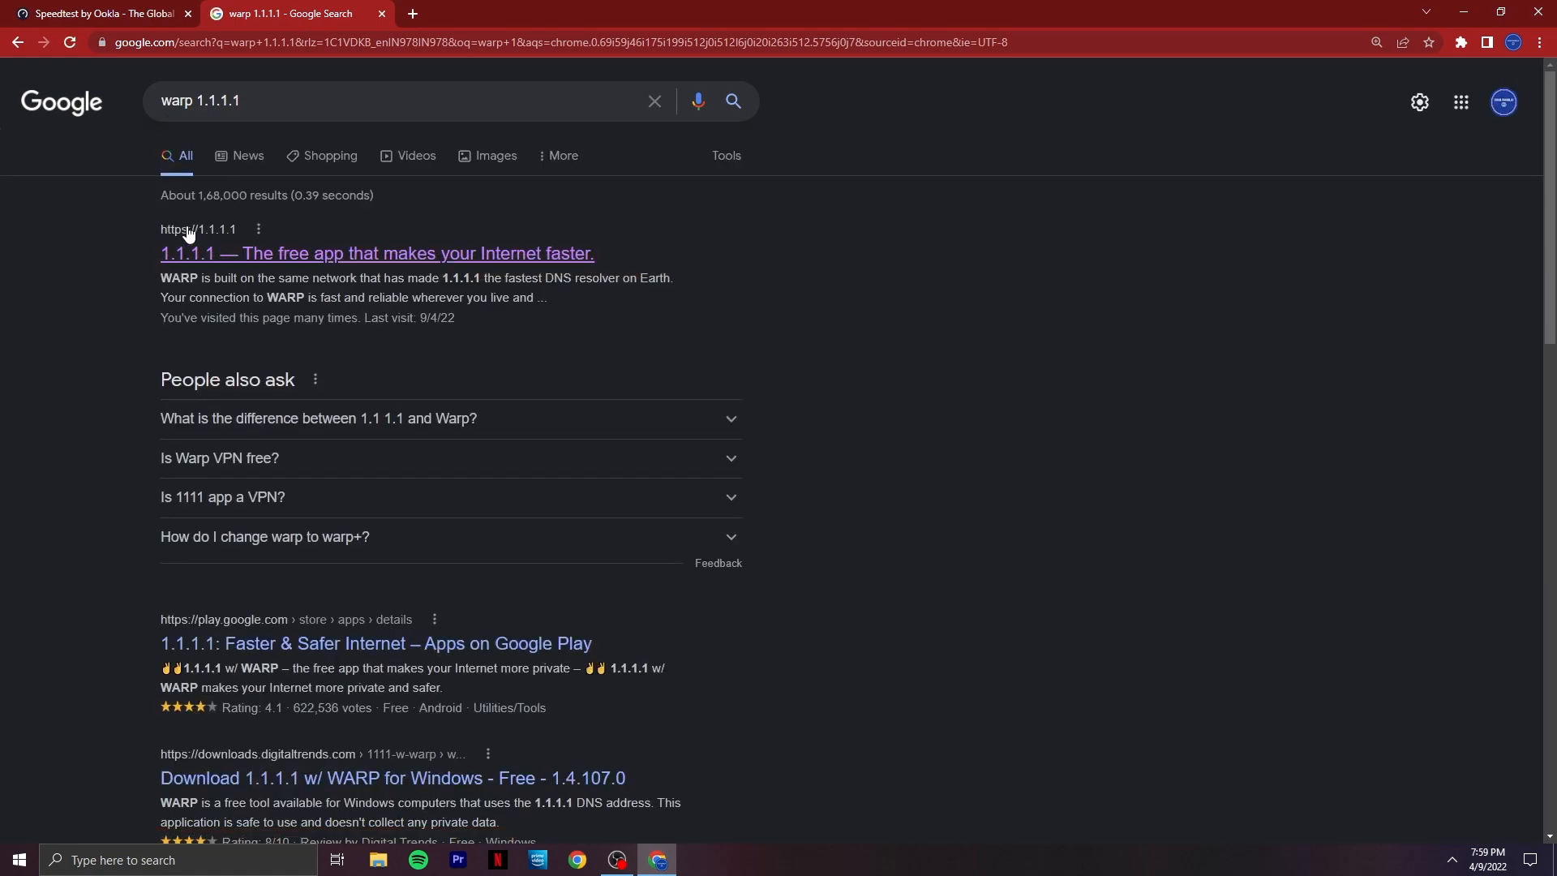
{"action": "left_click", "coordinate": [376, 253]}
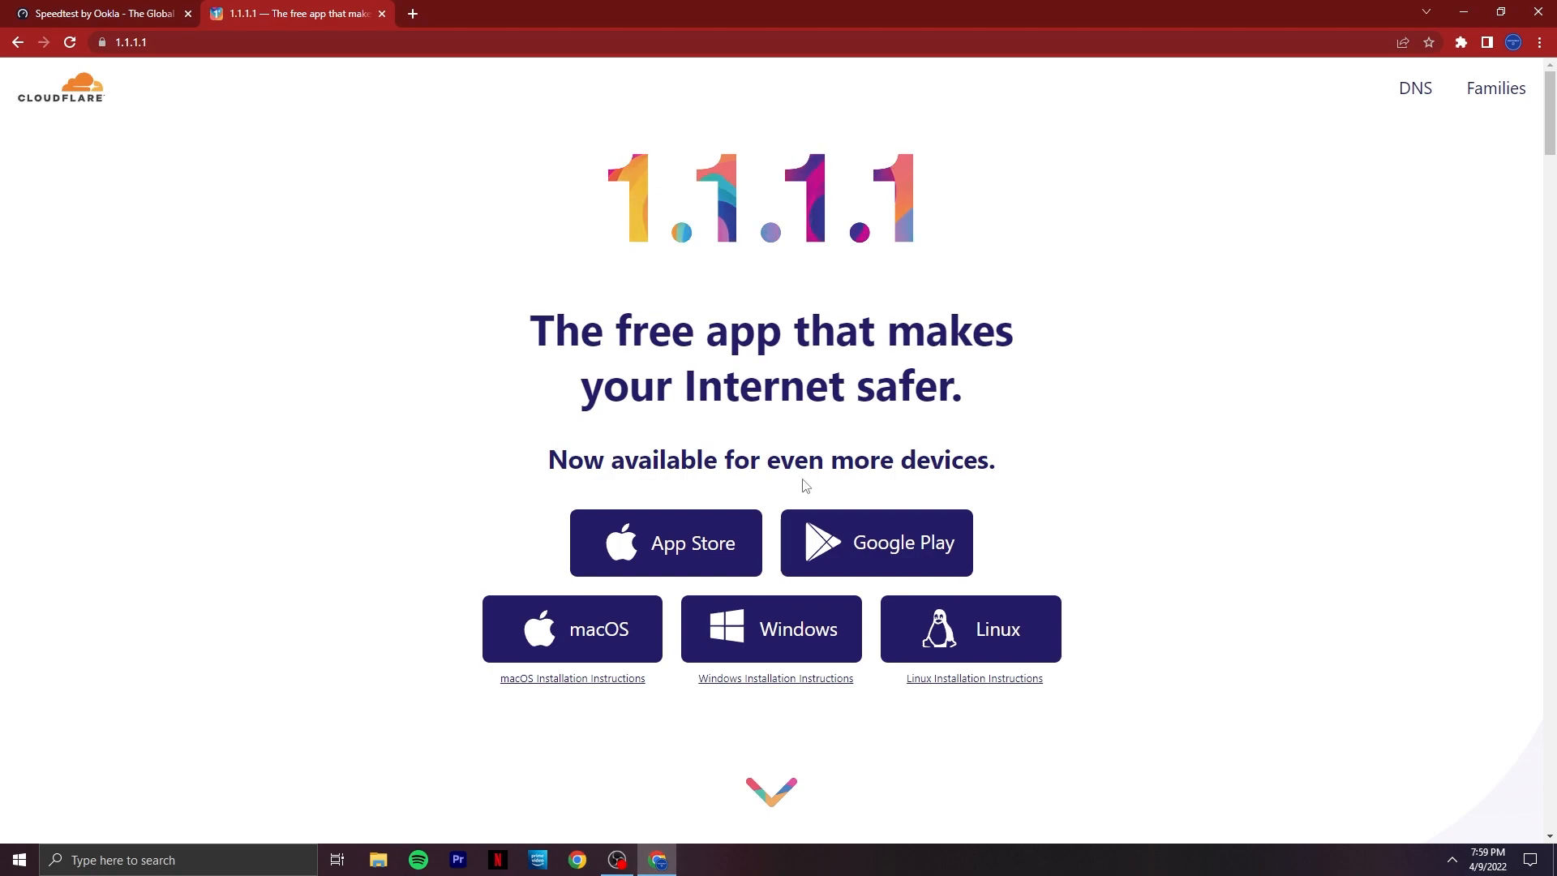
Download the Windows WARP .msi and launch the installer
{"action": "left_click", "coordinate": [771, 628]}
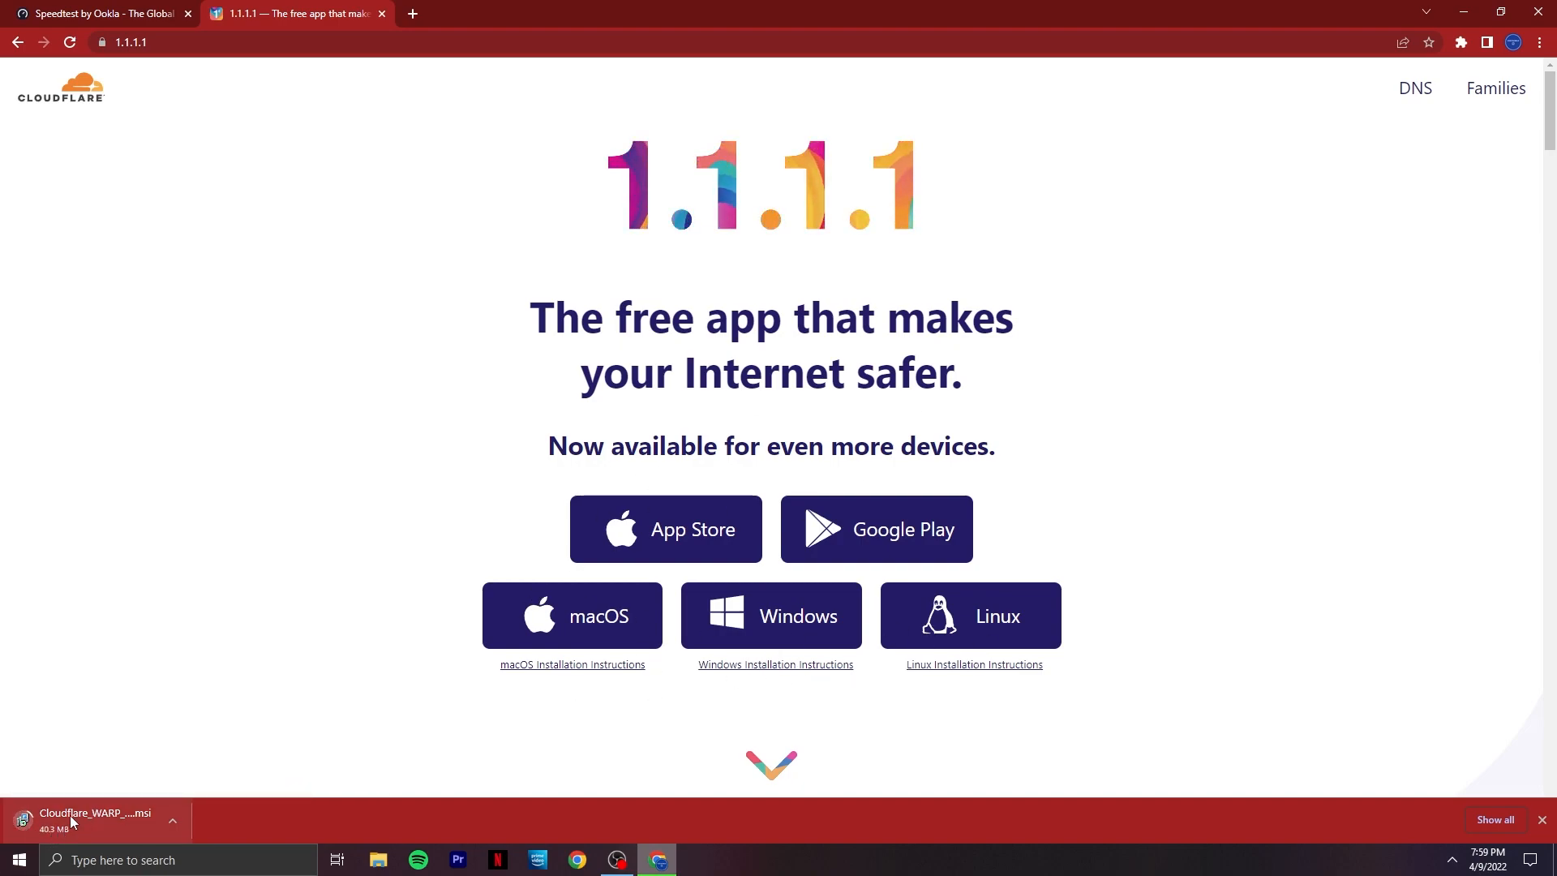
{"action": "left_click", "coordinate": [94, 819]}
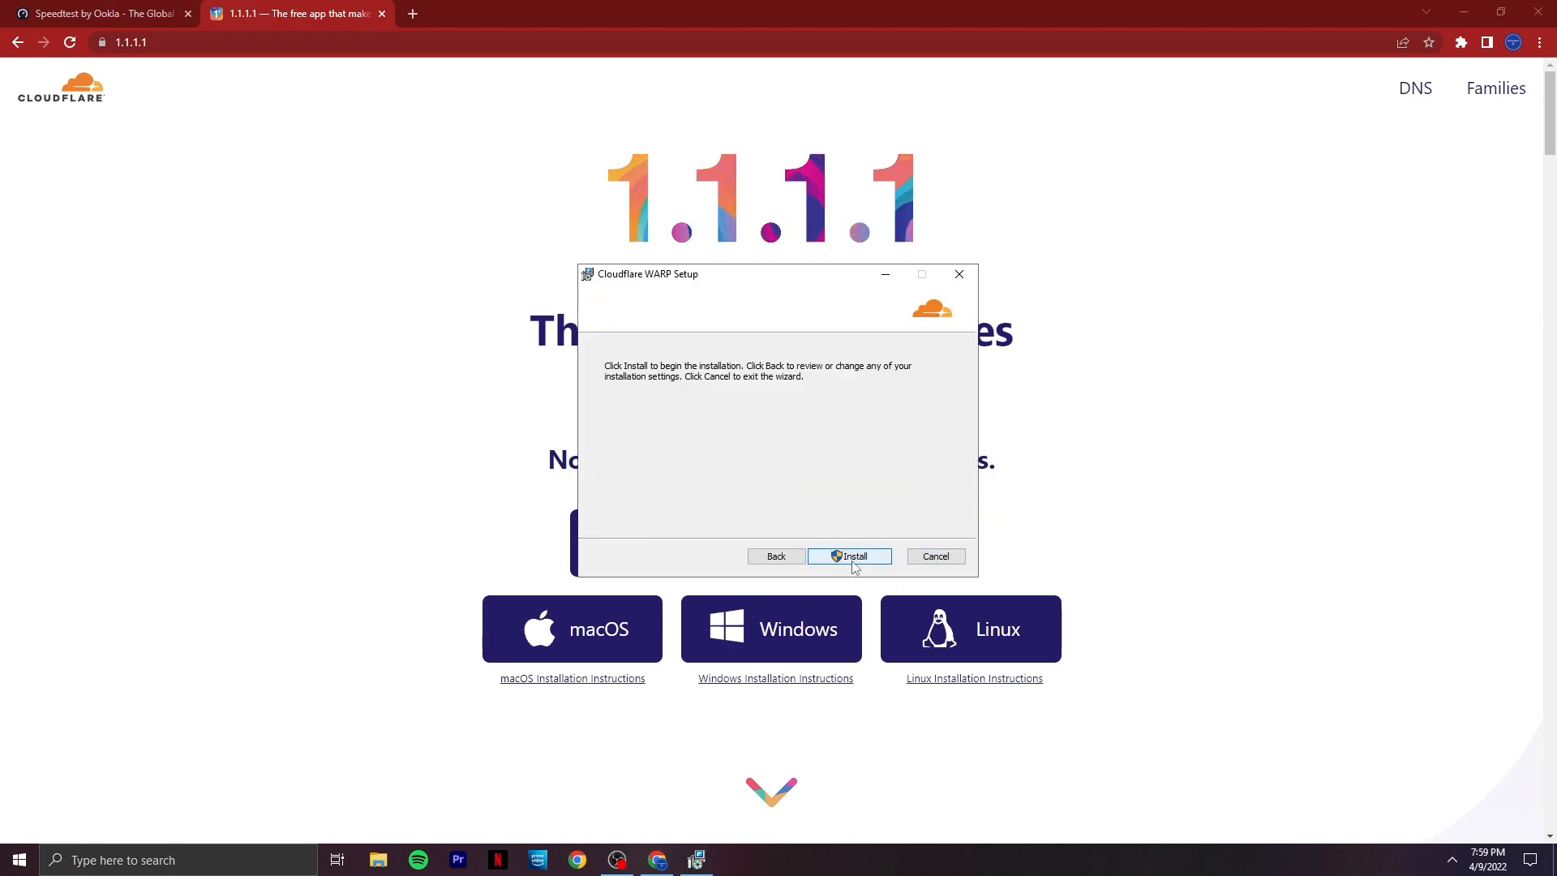
Run the WARP installation from the setup wizard until the privacy notice appears
{"action": "left_click", "coordinate": [847, 556]}
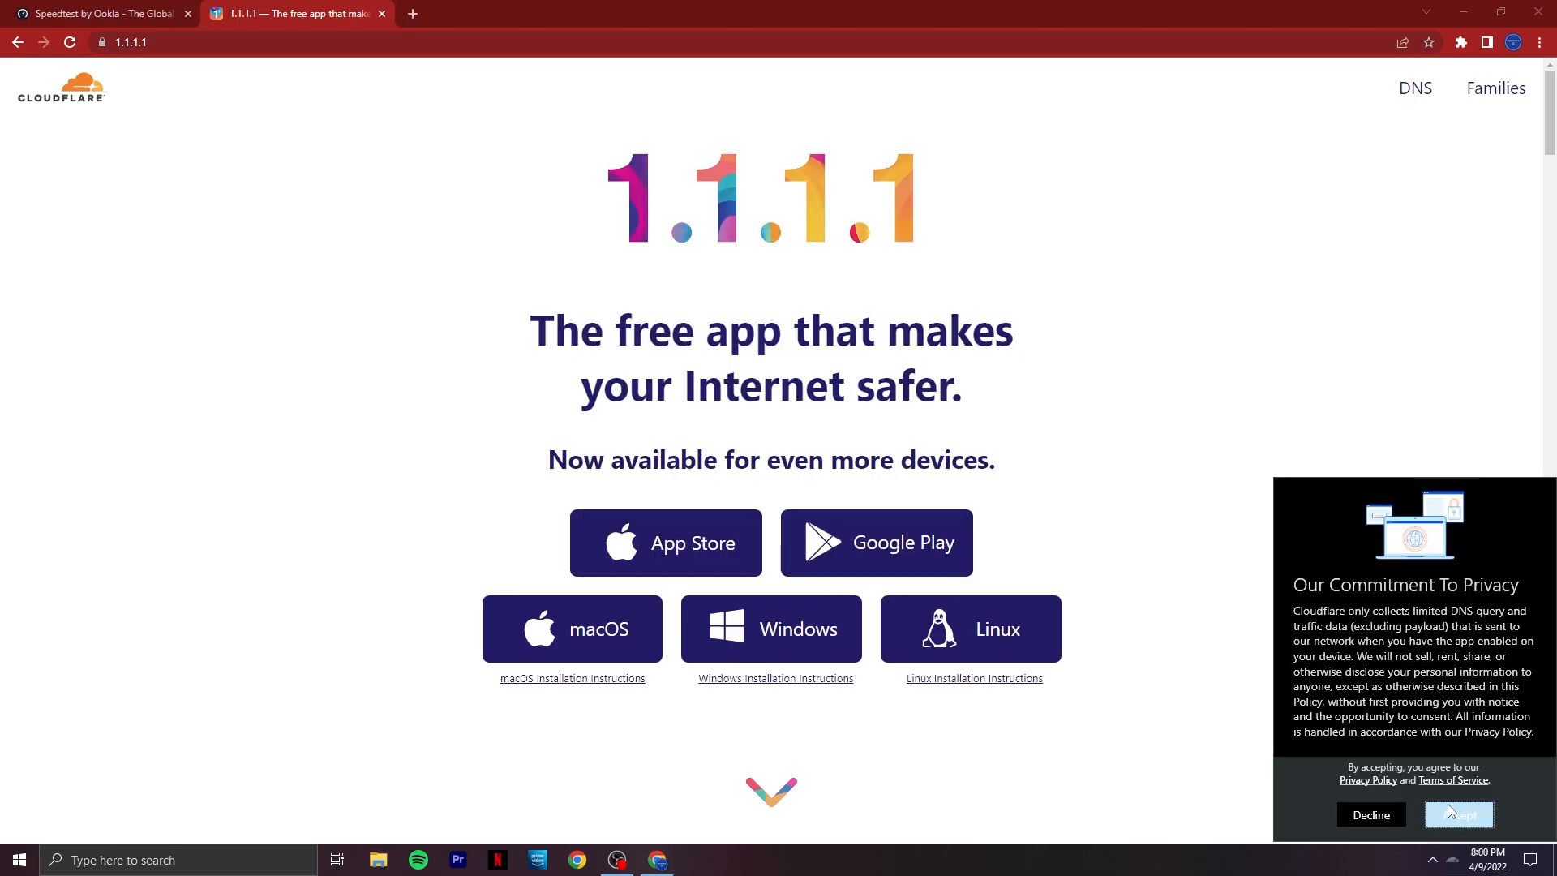
Accept Cloudflare's privacy policy and open the WARP window from the tray
{"action": "left_click", "coordinate": [1459, 815]}
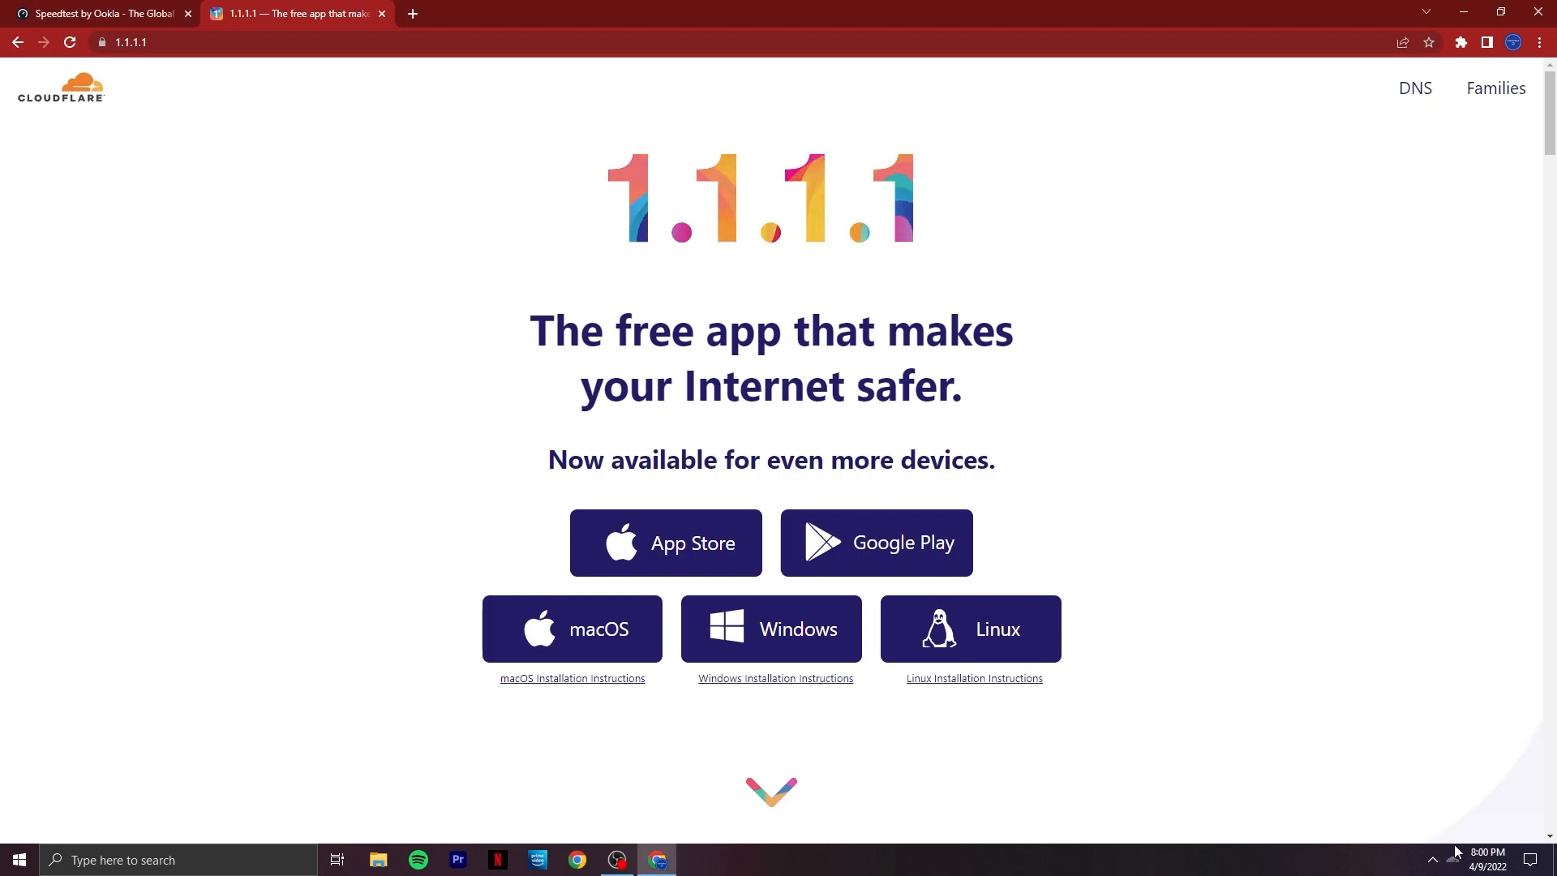
{"action": "left_click", "coordinate": [656, 859]}
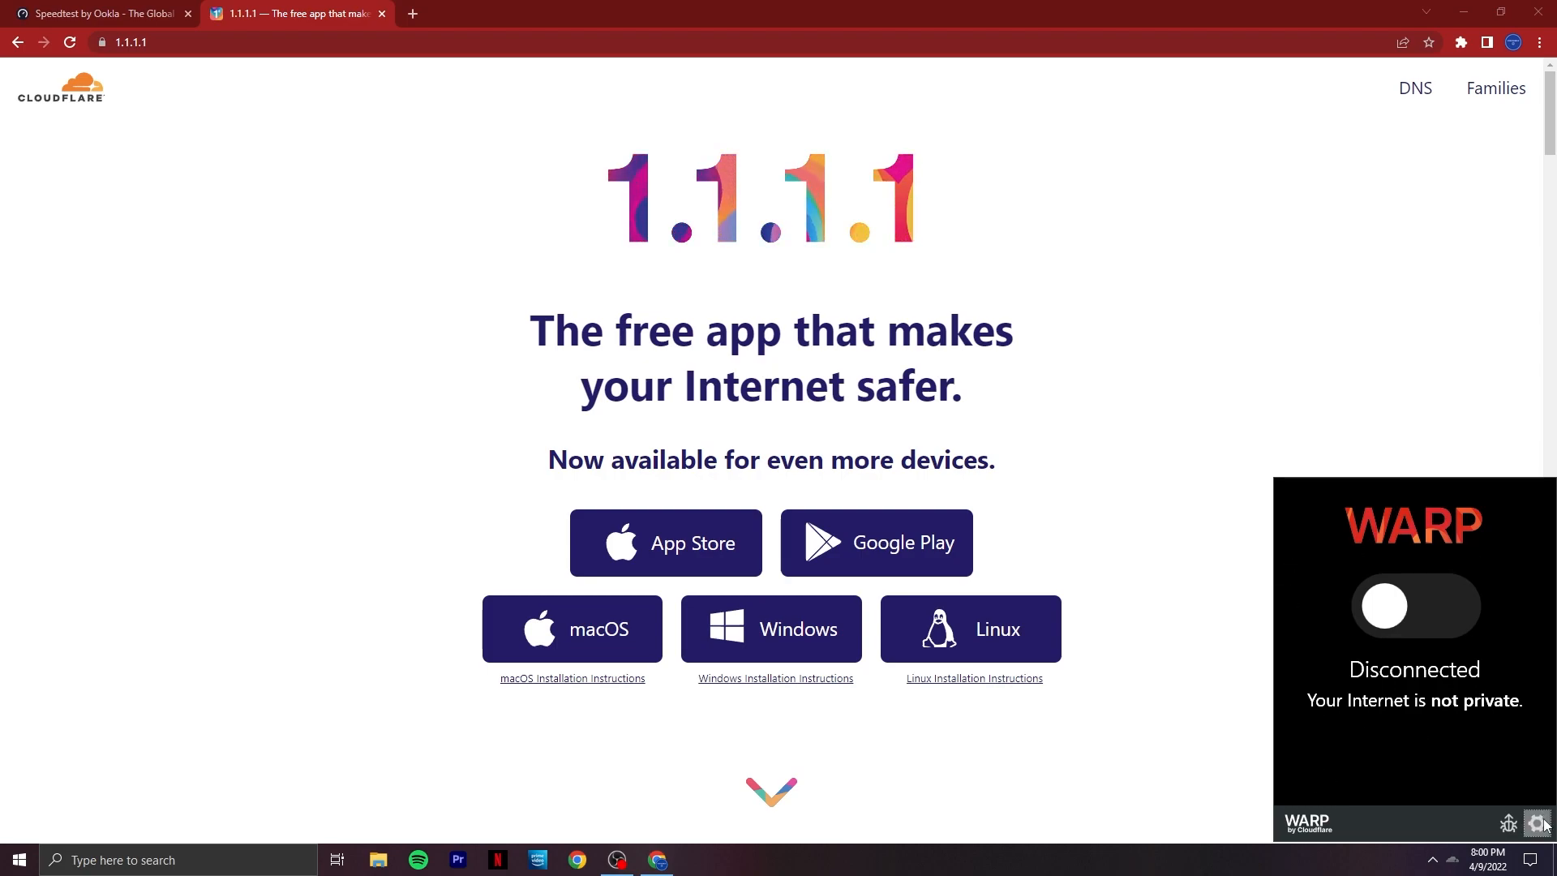
Switch WARP on to Connected, then return to the Speedtest tab
{"action": "left_click", "coordinate": [1538, 822]}
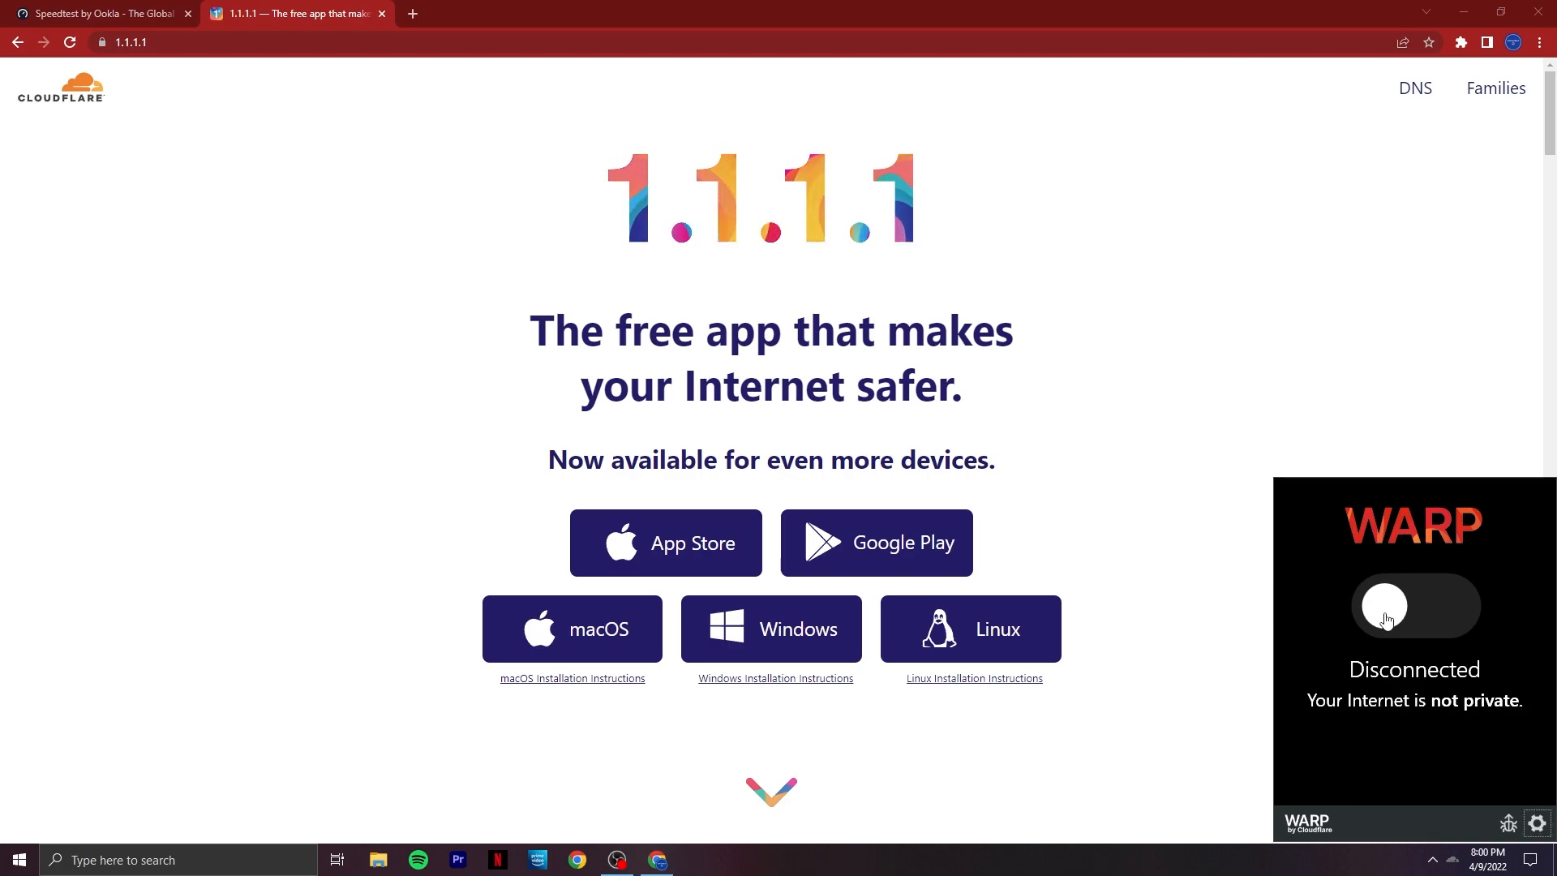
{"action": "left_click", "coordinate": [1414, 607]}
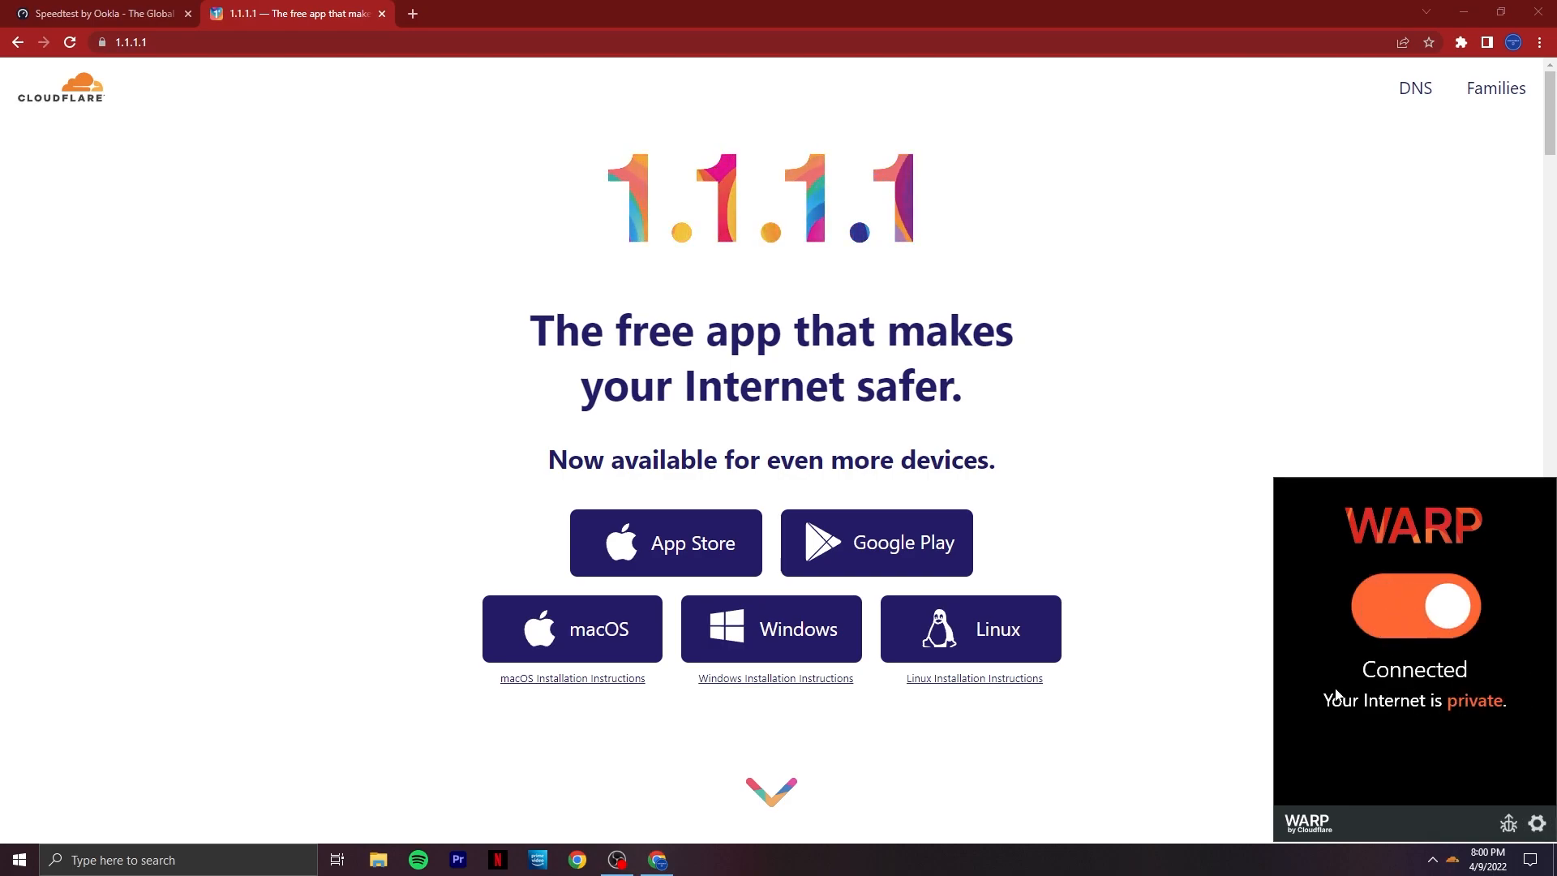
{"action": "left_click", "coordinate": [99, 13]}
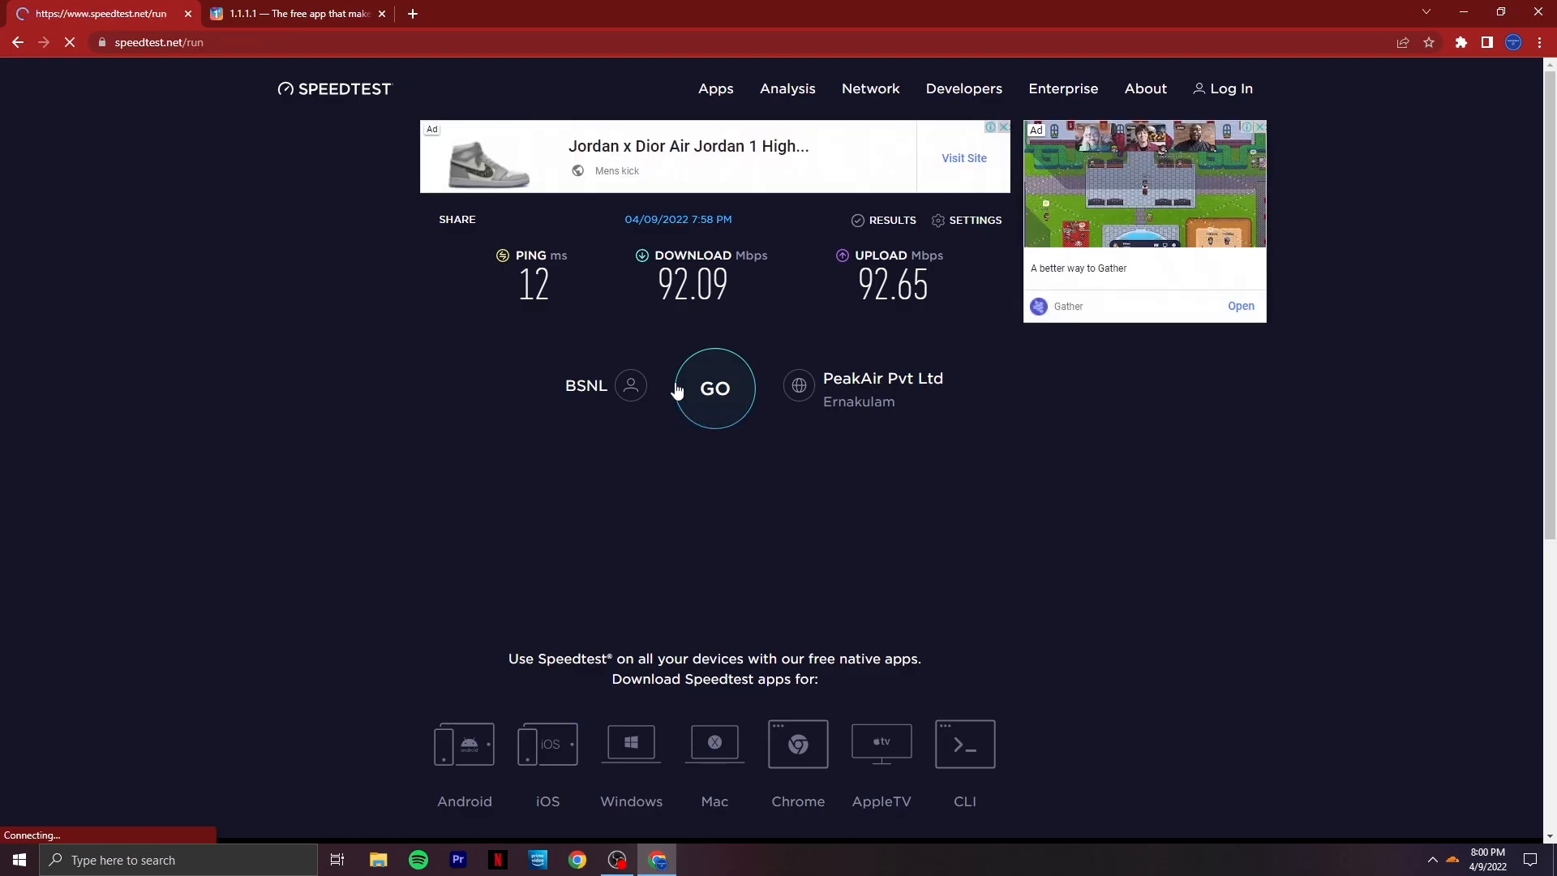
Start a new Speedtest run with WARP connected
{"action": "left_click", "coordinate": [714, 387]}
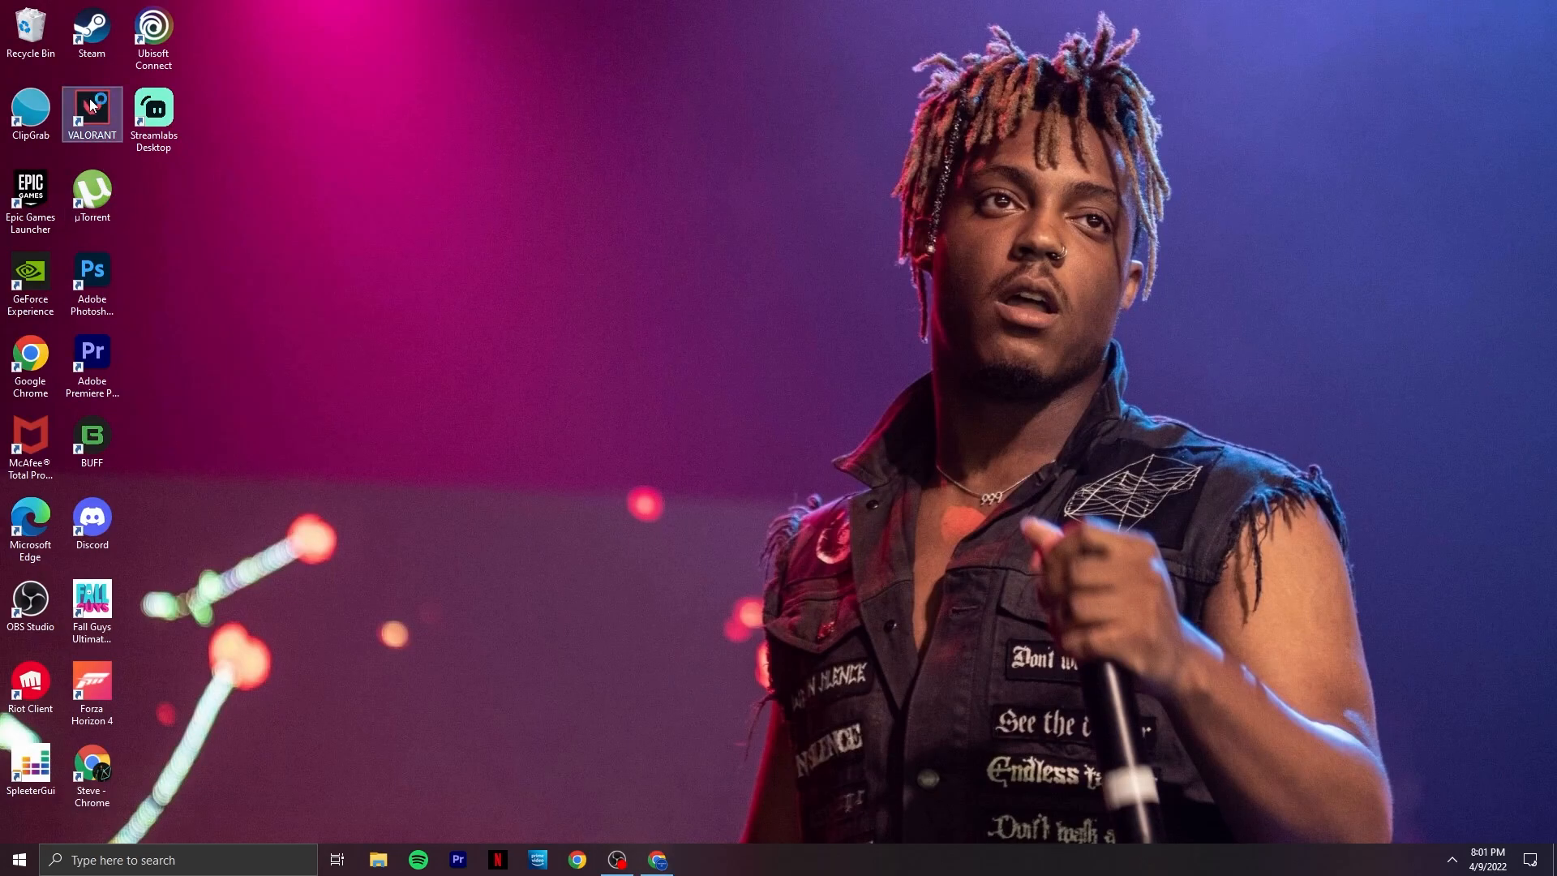
Launch Valorant from the desktop and go to the Play screen to view server pings
{"action": "double_click", "coordinate": [91, 114]}
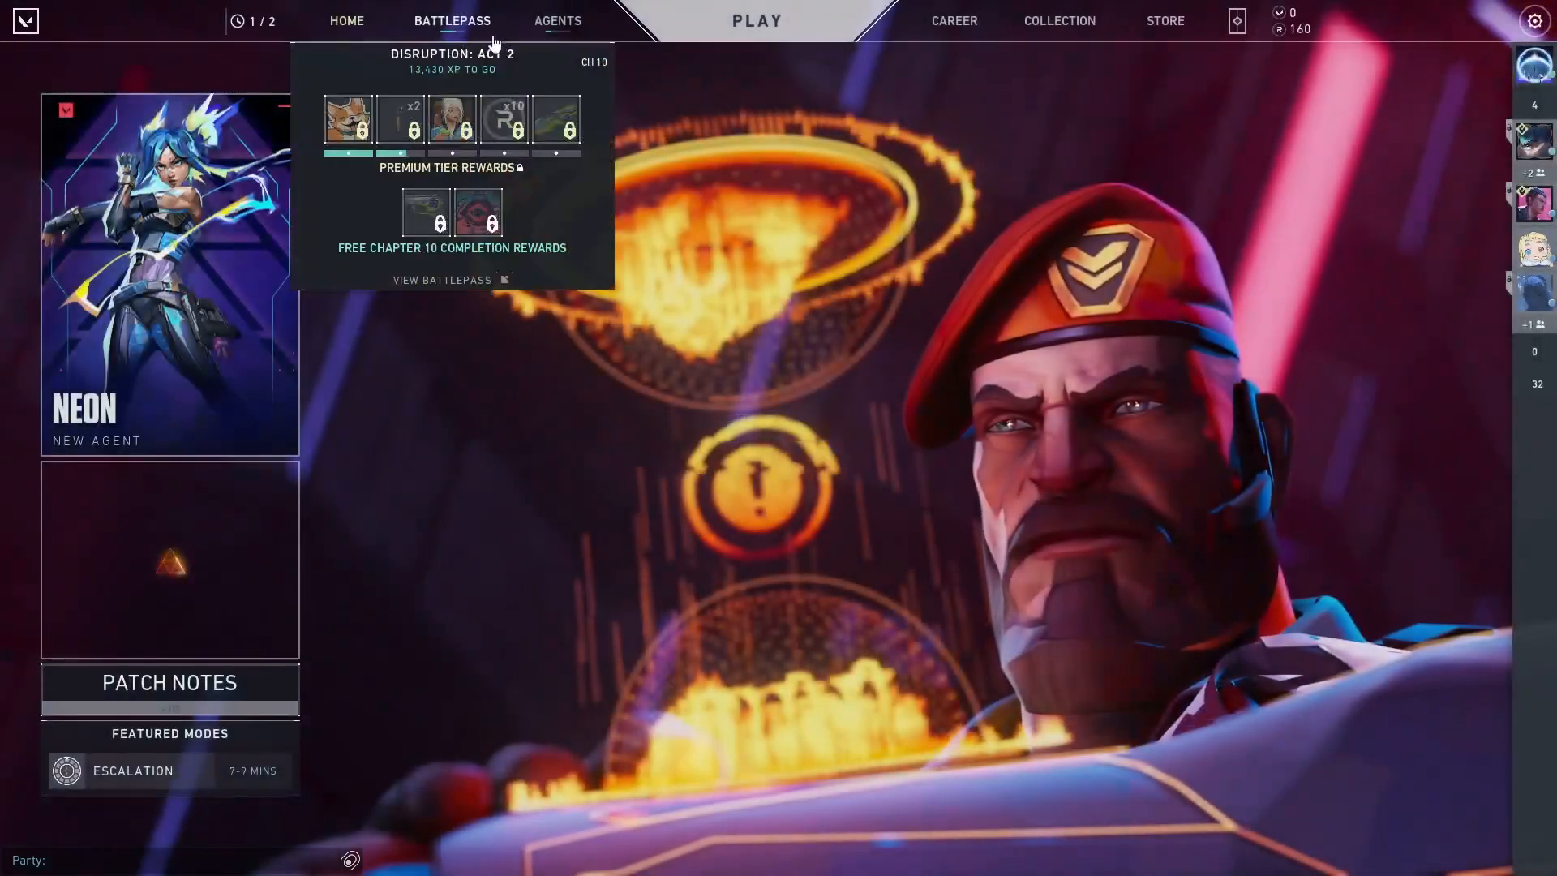
{"action": "left_click", "coordinate": [755, 20]}
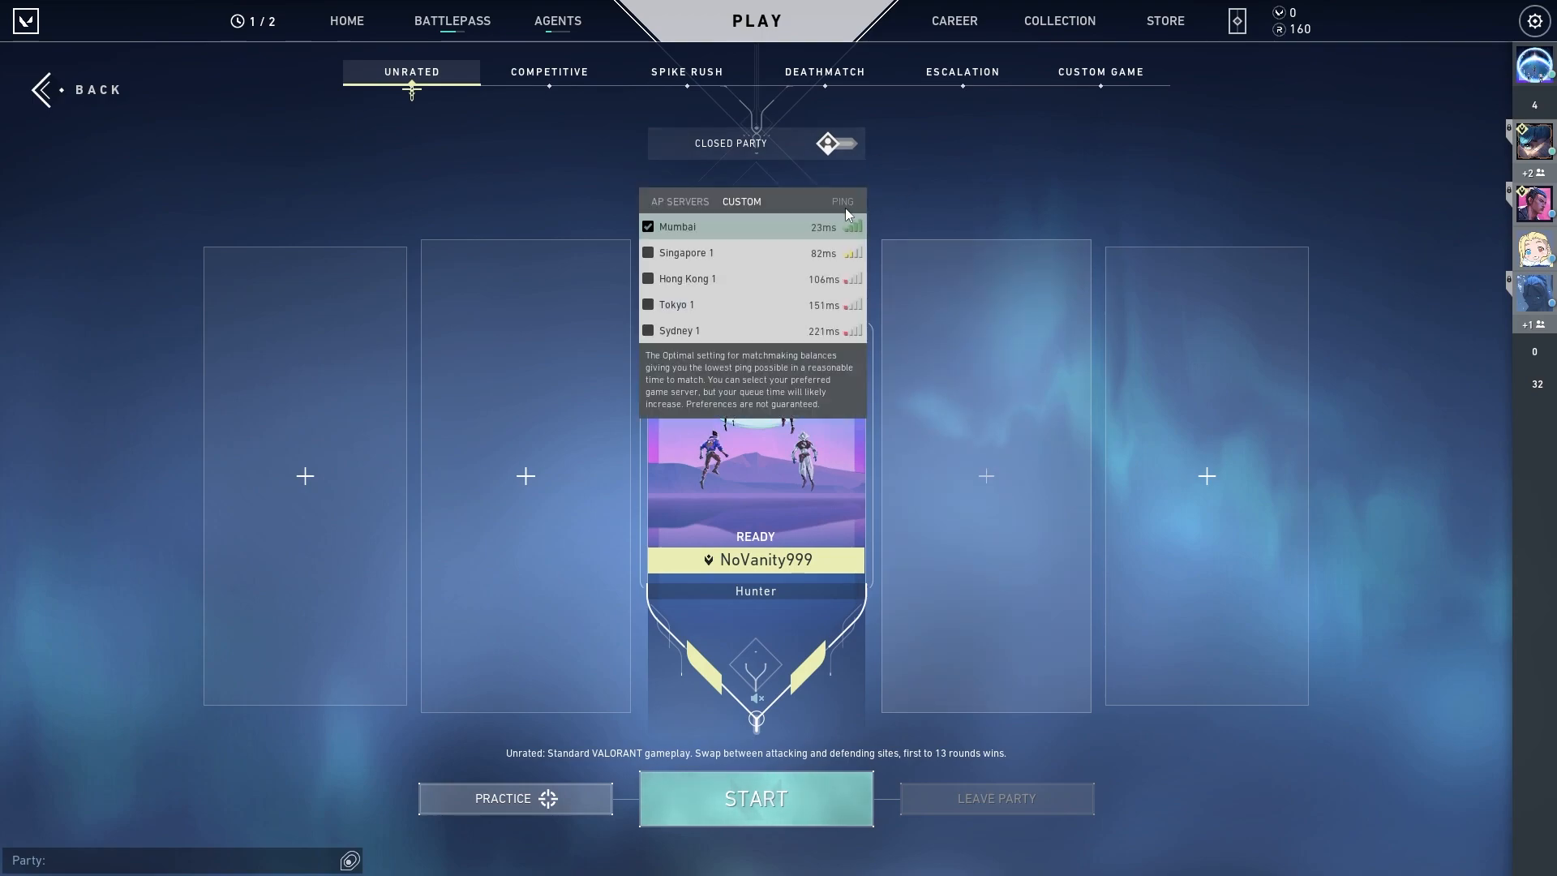
{"action": "mouse_move", "coordinate": [843, 229]}
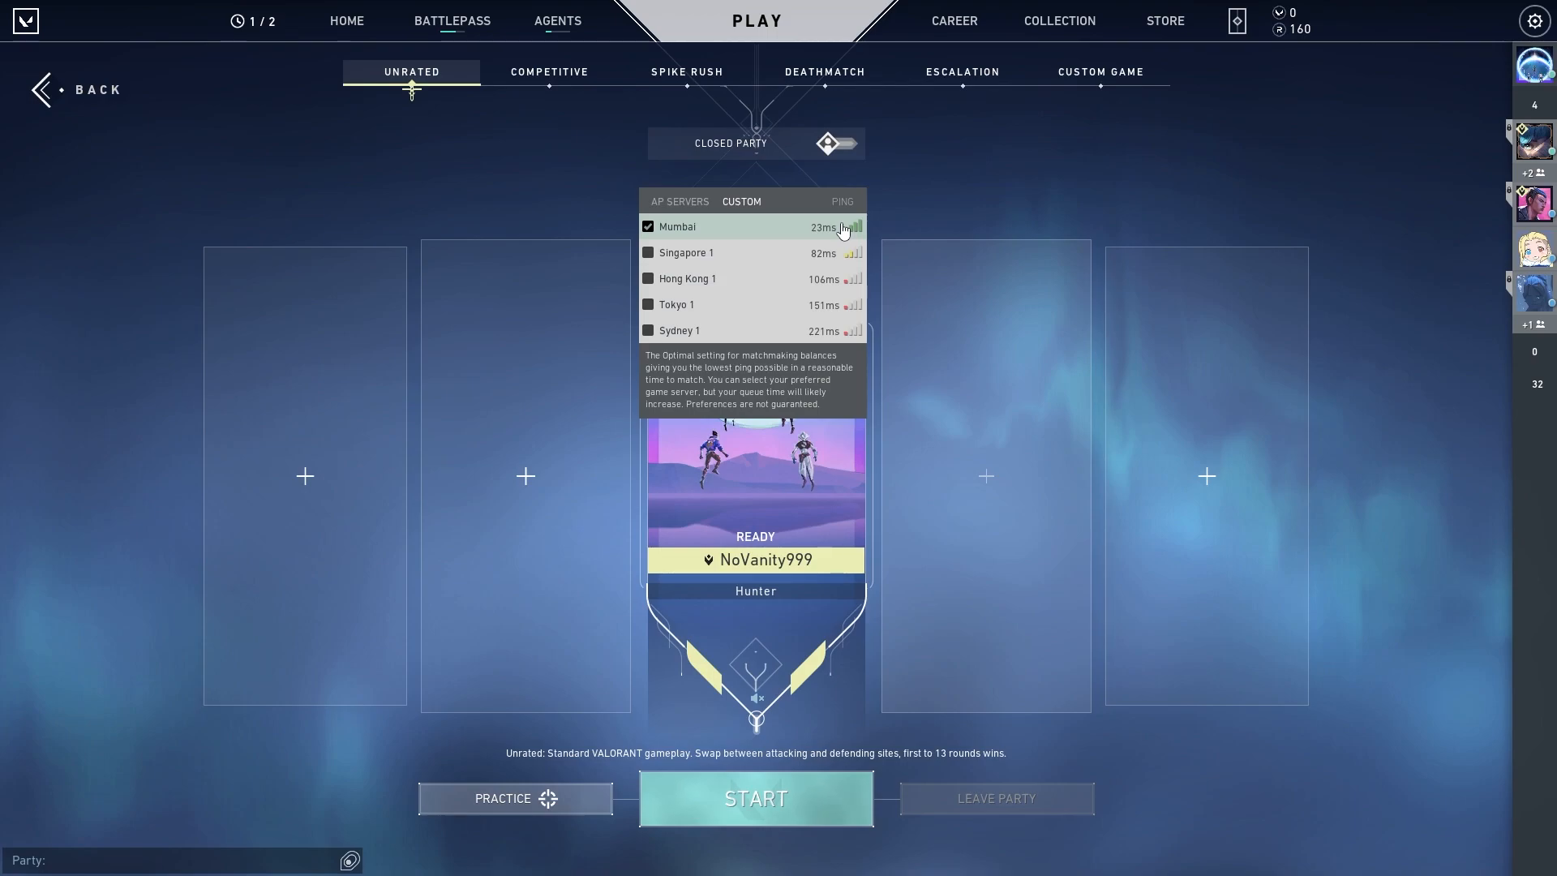